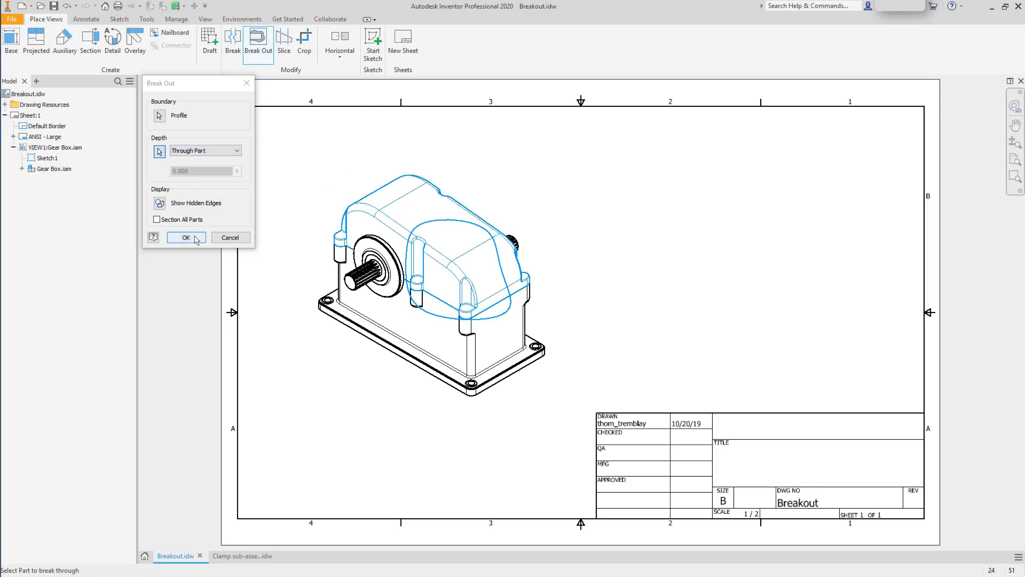
Step: Apply the break-out with the sketched profile as boundary and Through Part depth
left_click(186, 237)
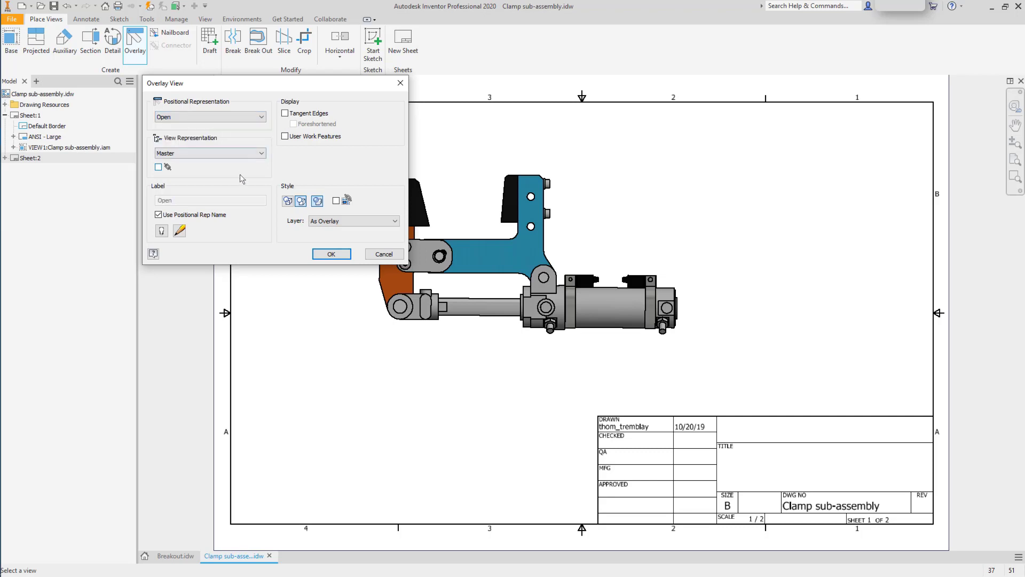
Step: Set the overlay view's positional representation to Open for the clamp sub-assembly view
left_click(331, 254)
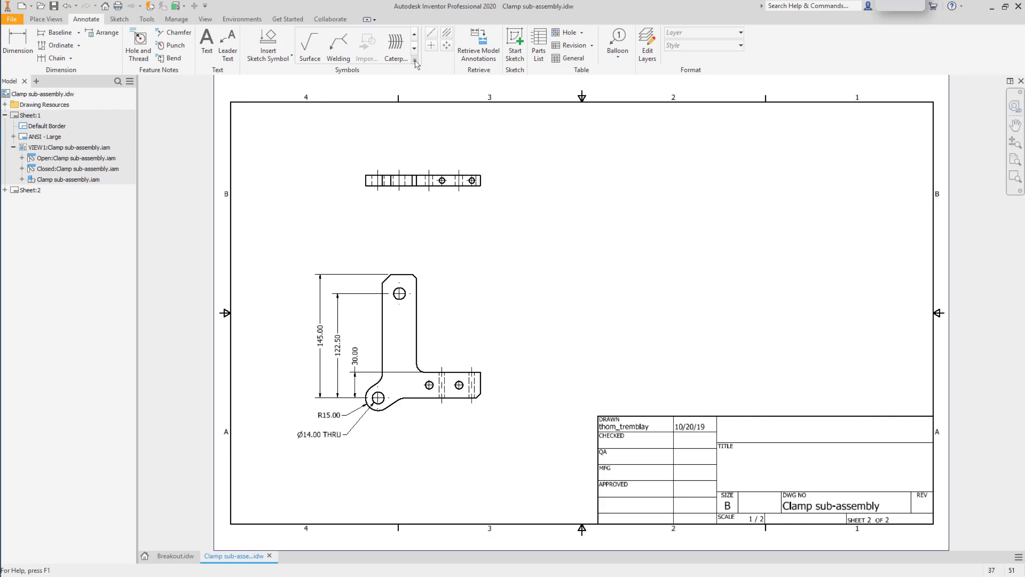
Step: Expand the Annotate Symbols gallery to reach Datum Identifier and Feature Control Frame
left_click(339, 42)
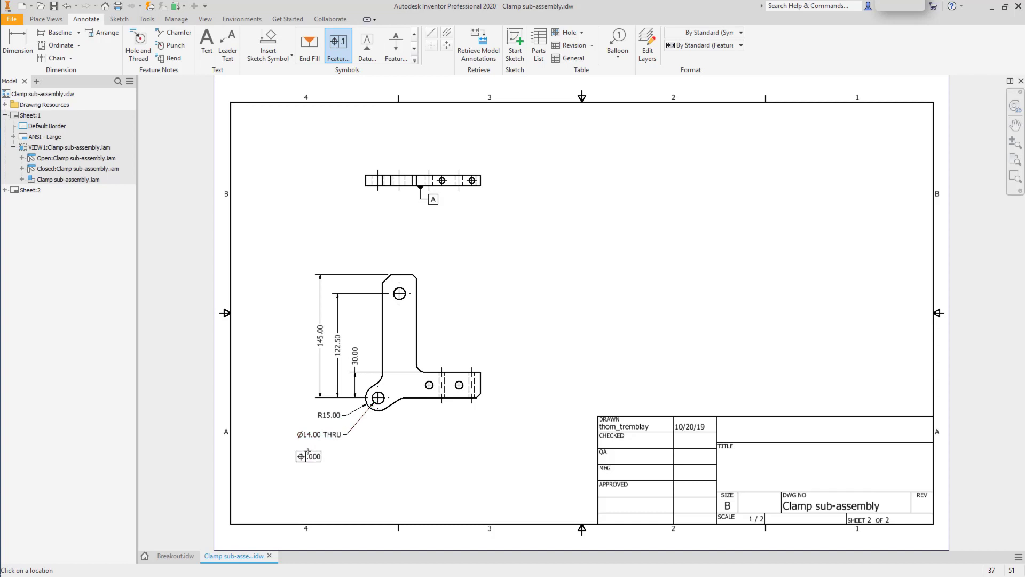